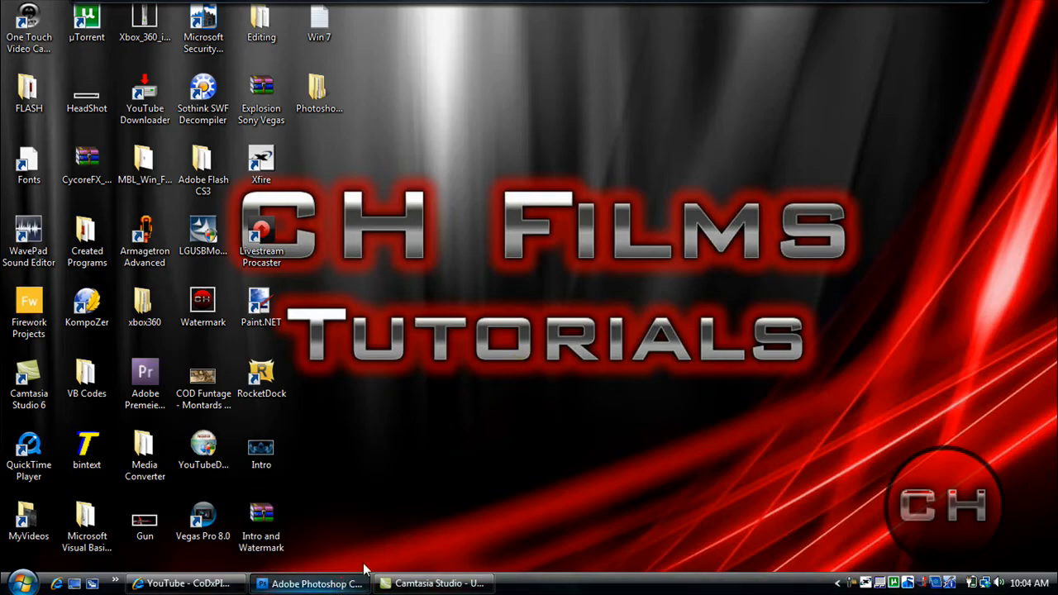
Copy the woodland camouflage image from Internet Explorer to the clipboard.
left_click(318, 584)
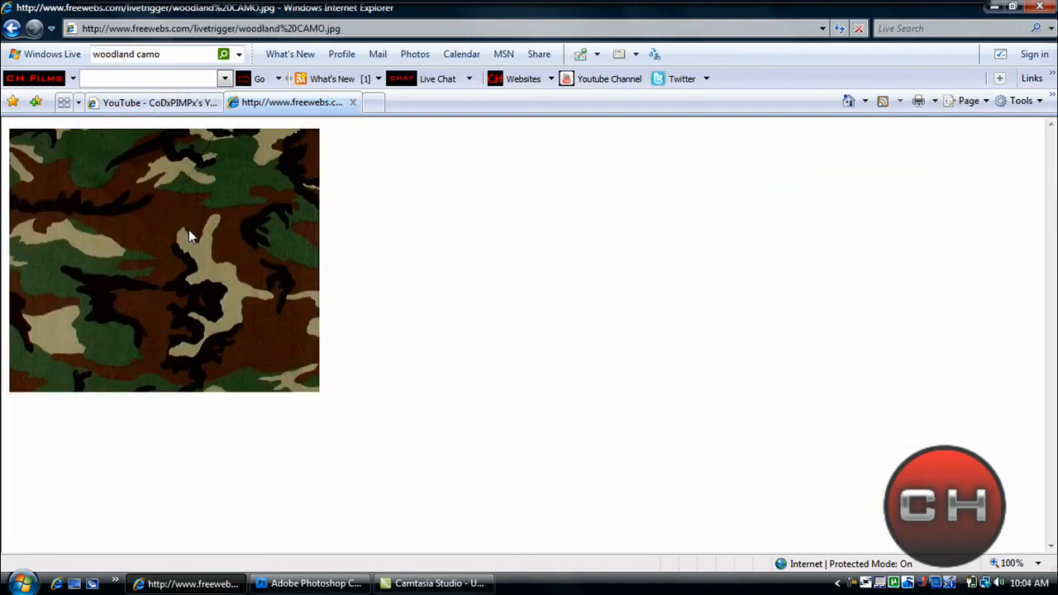
right_click(188, 237)
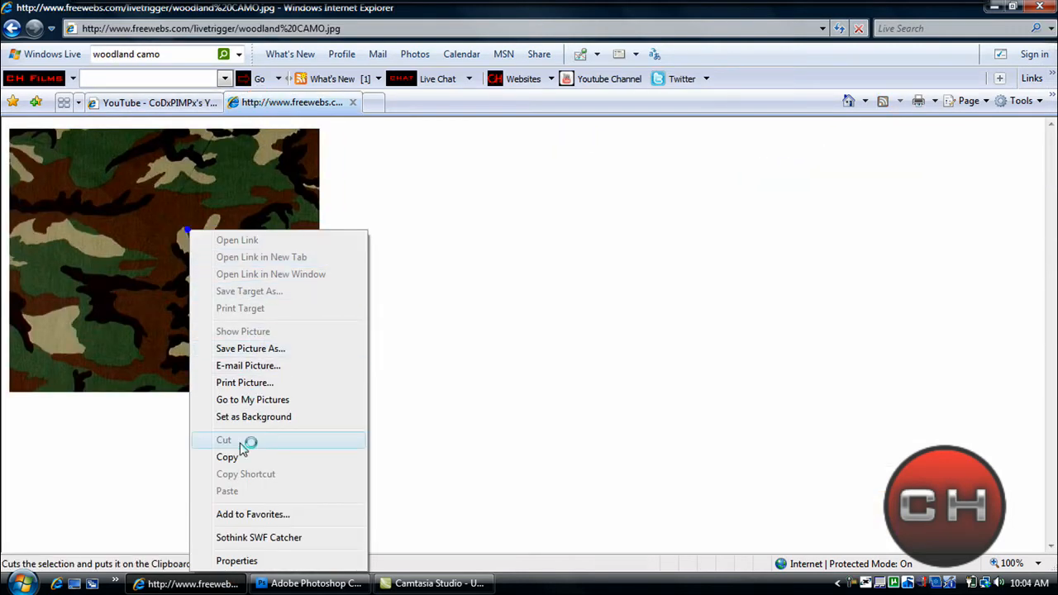
left_click(308, 584)
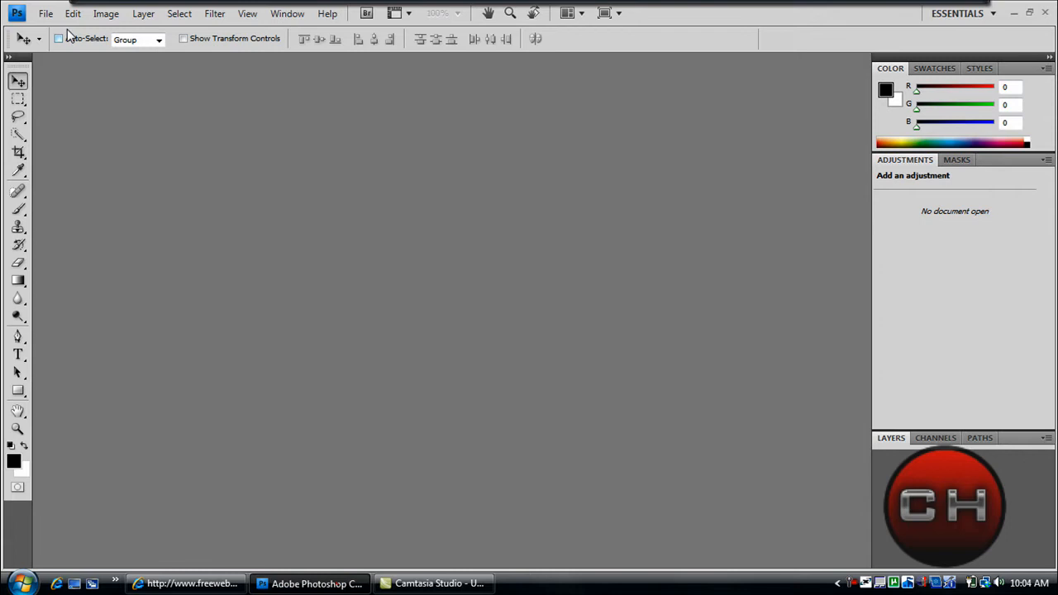
Create a new 400×340 transparent document from the Clipboard preset.
left_click(55, 15)
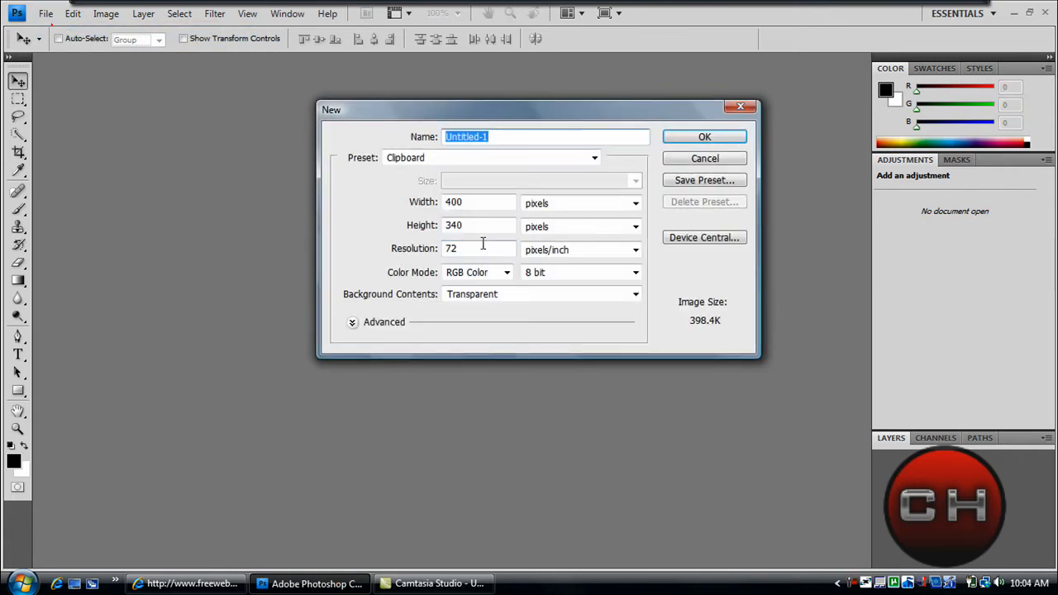
mouse_move(704, 158)
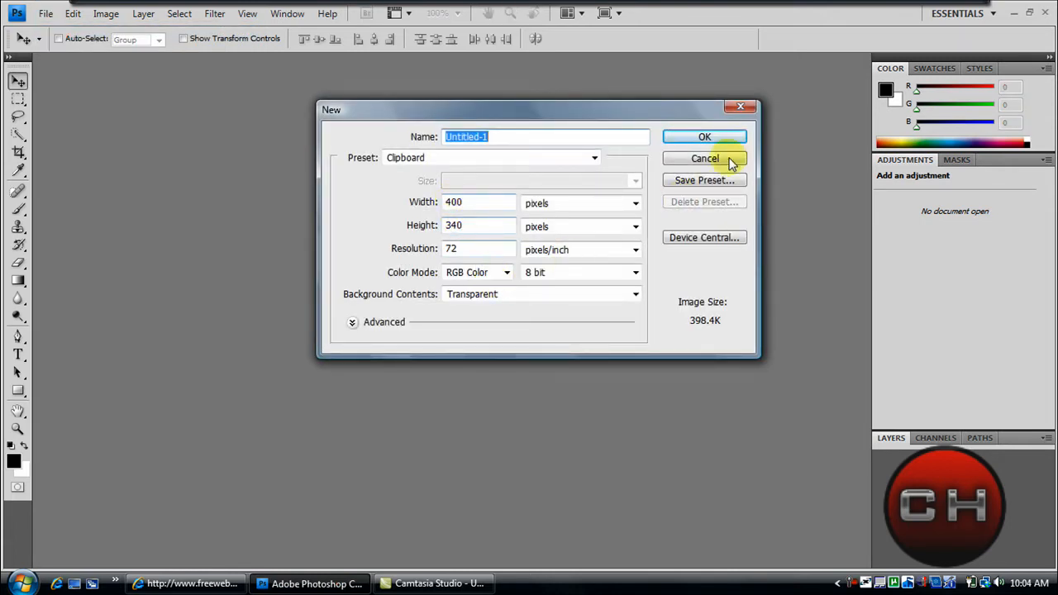
left_click(705, 136)
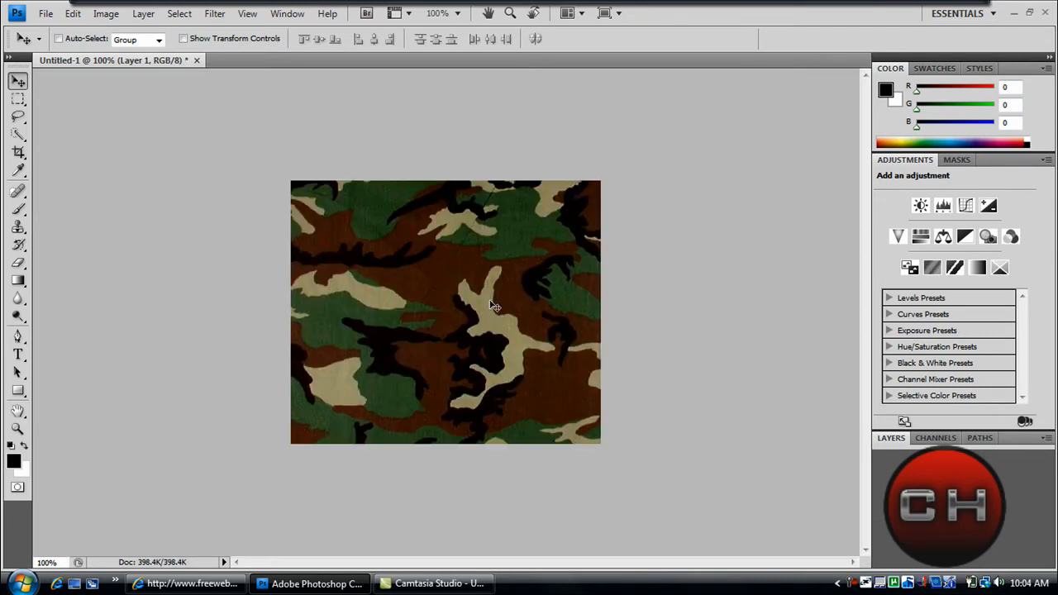
mouse_move(645, 221)
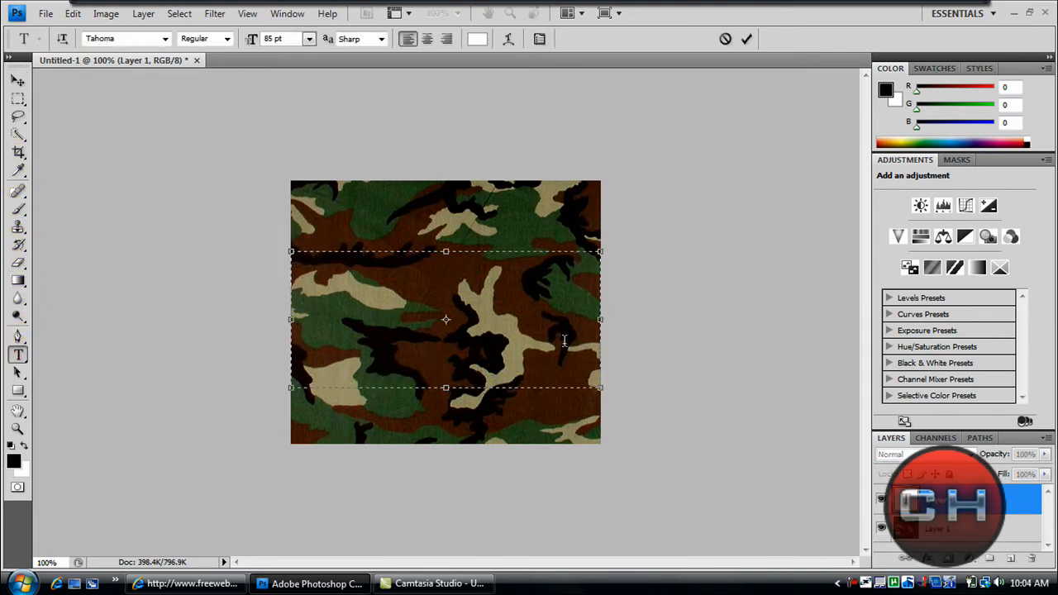
Type 'CH FILMS' in white Tahoma 85 pt across the canvas and commit it.
type("CH Fil")
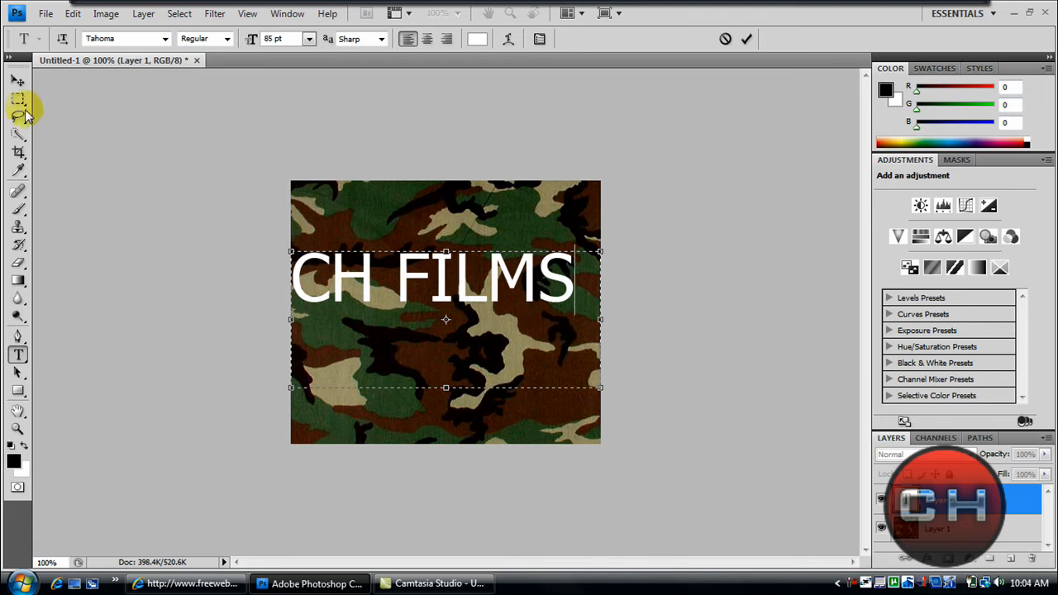
left_click(13, 82)
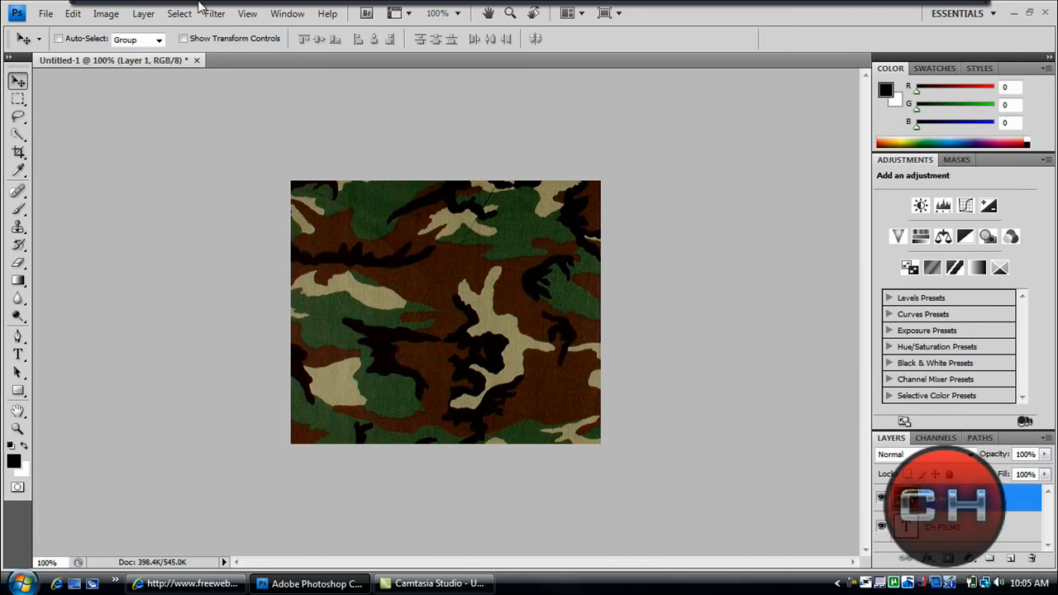
Browse the Layer menu commands to find Create Clipping Mask.
left_click(167, 14)
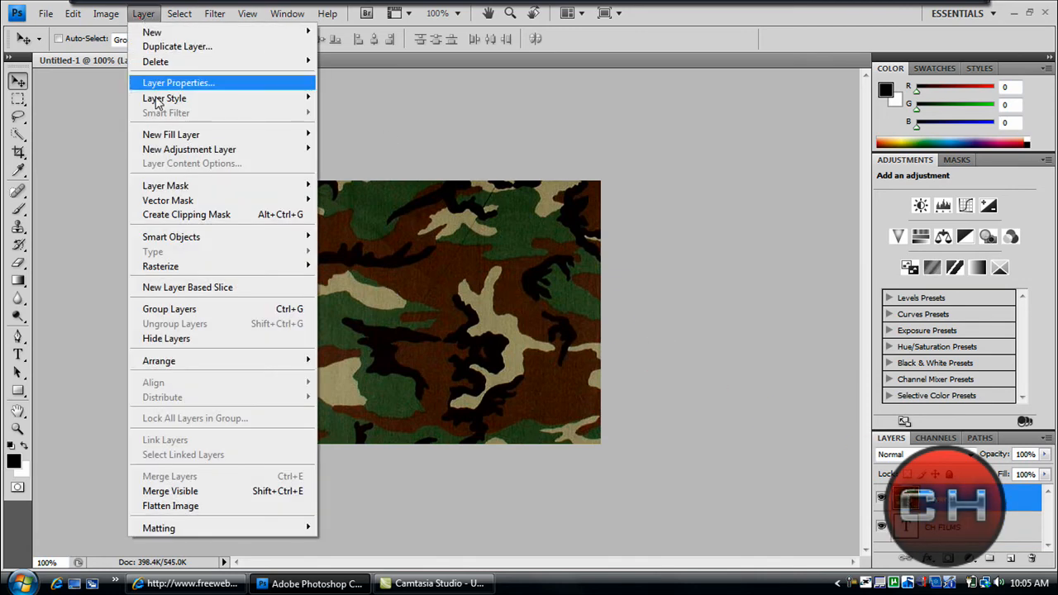